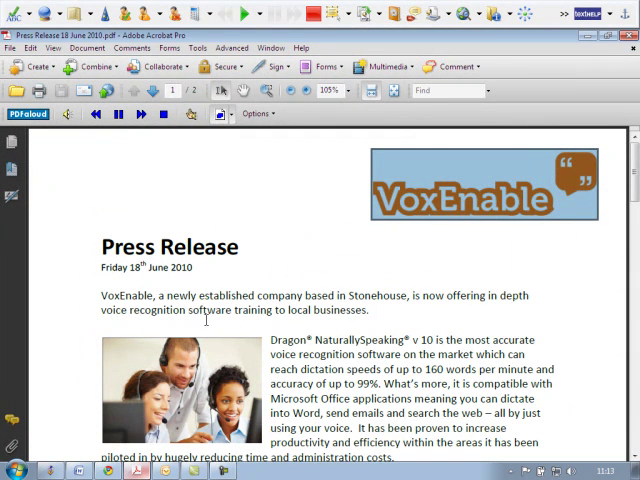
mouse_move(201, 318)
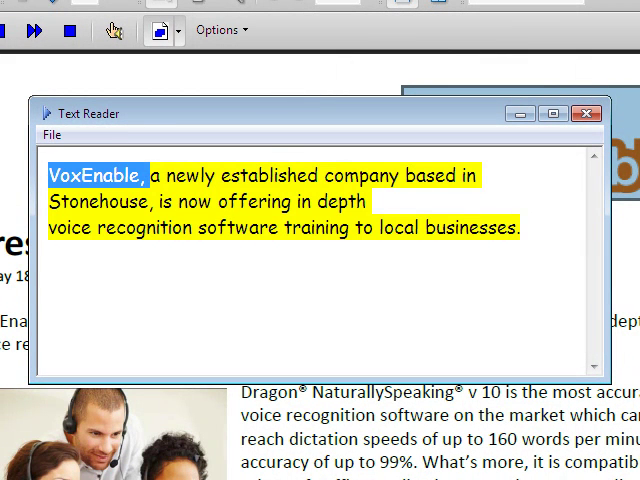
Select the VoxEnable opening paragraph so Text Reader speaks and highlights each word
double_click(269, 175)
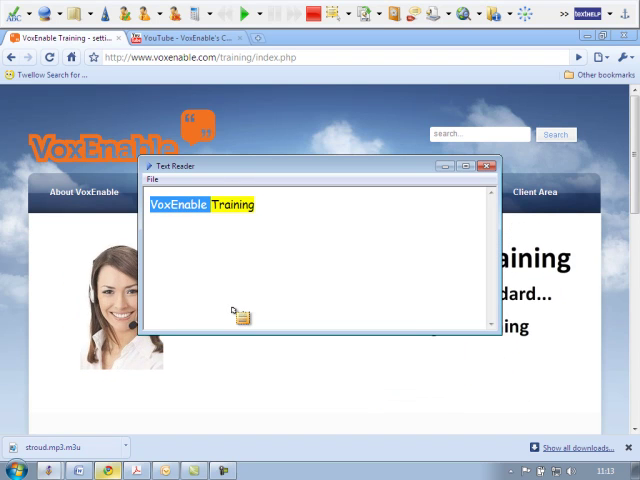
Play the 'VoxEnable Training' heading aloud from the Read&Write toolbar
left_click(489, 165)
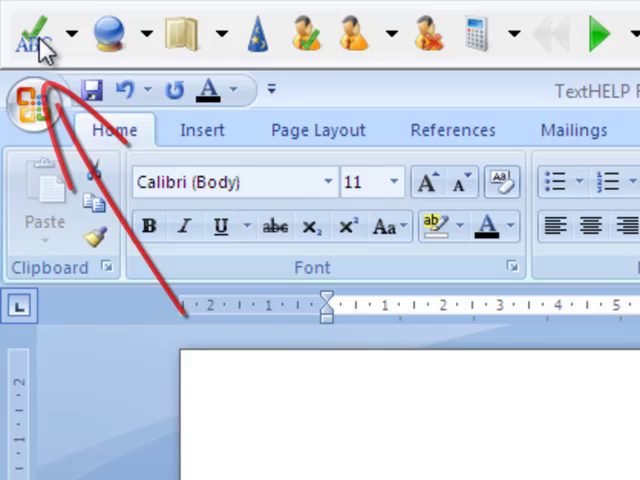
Spell-check the text for 'meening' and show the Advanced, Basic and Web Definitions options
left_click(25, 30)
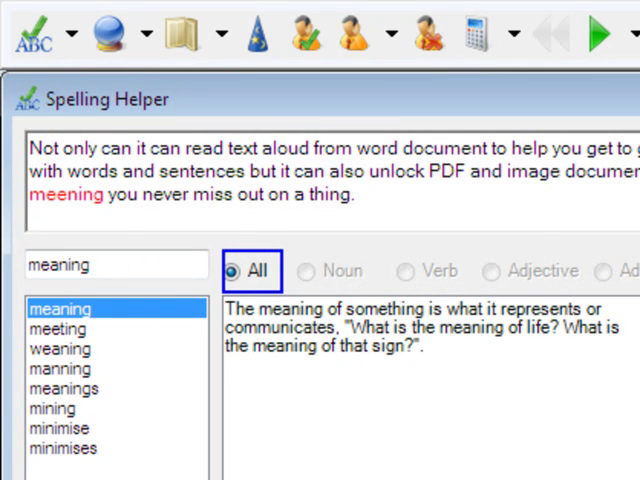
left_click(213, 33)
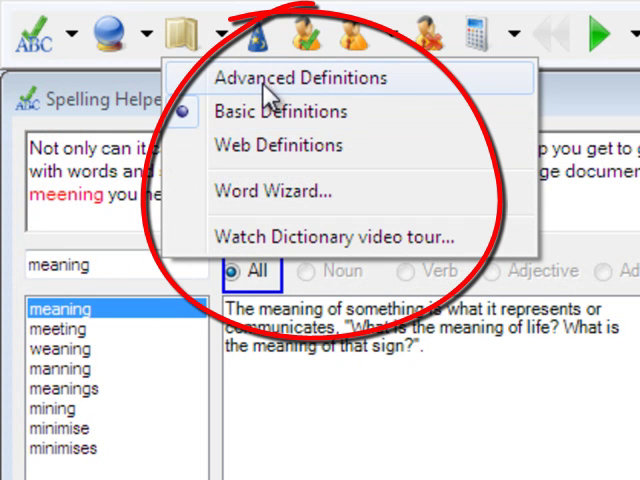
mouse_move(276, 145)
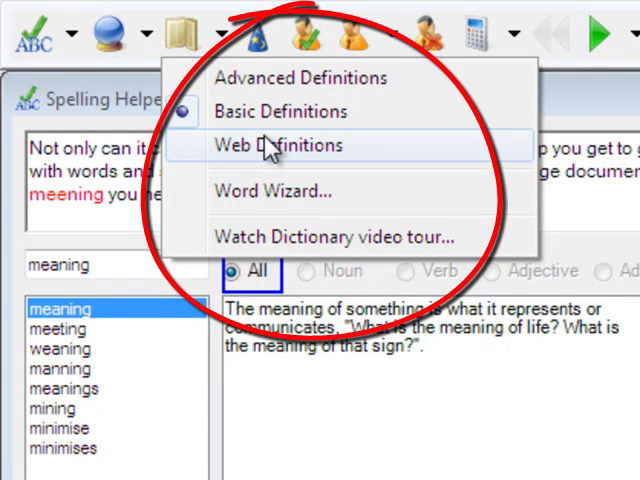